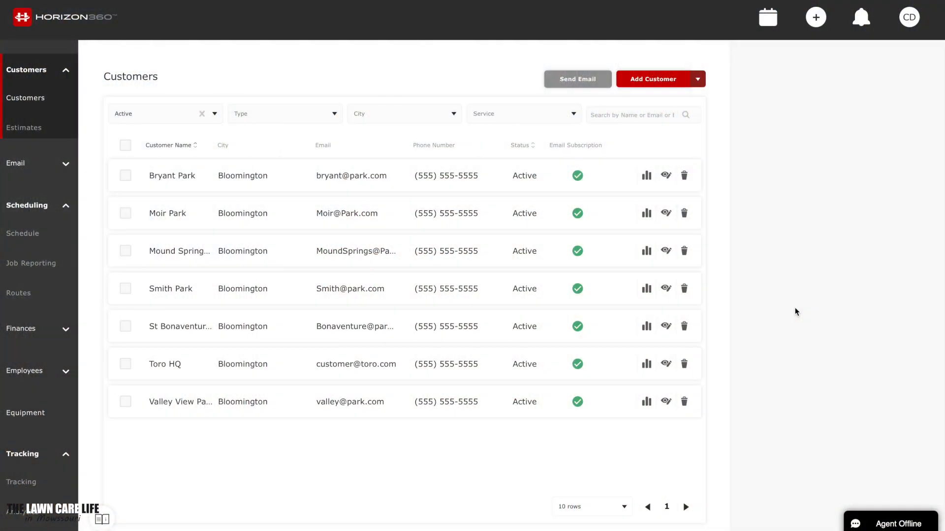
mouse_move(685, 211)
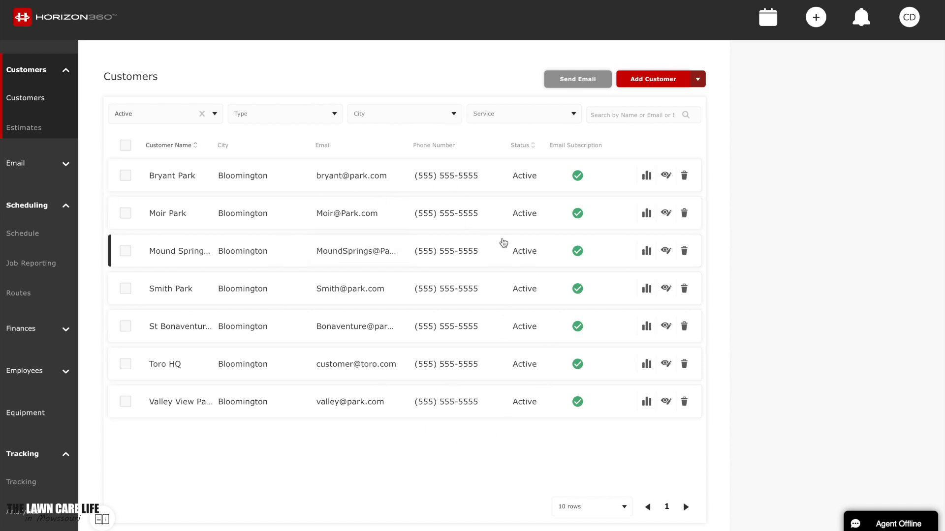
mouse_move(312, 199)
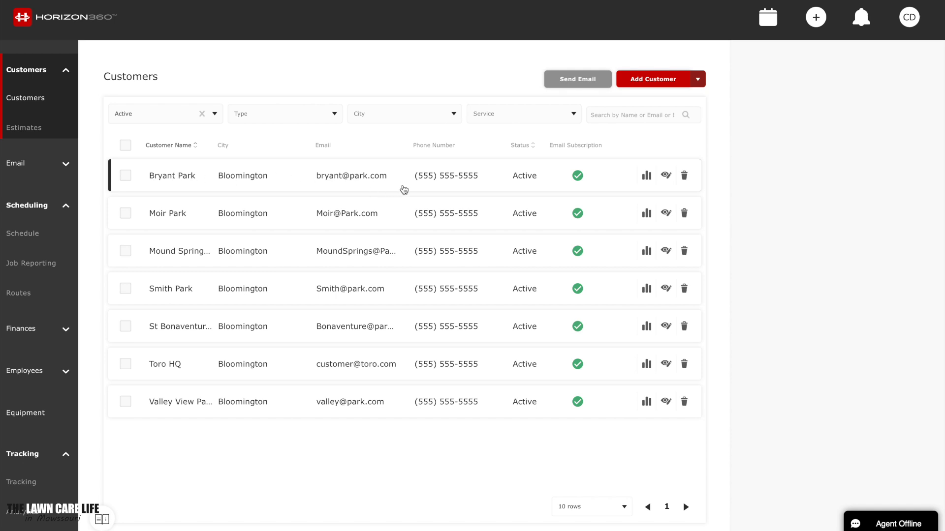
mouse_move(477, 187)
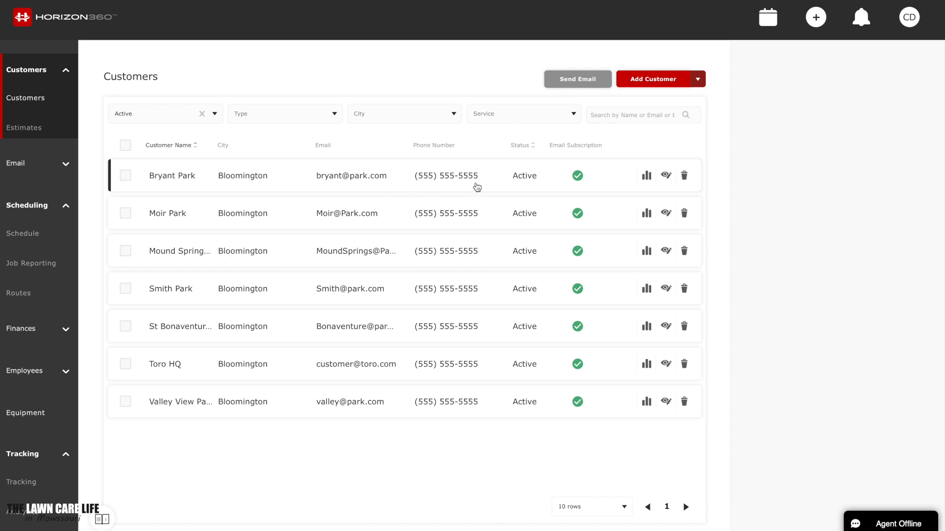
mouse_move(623, 180)
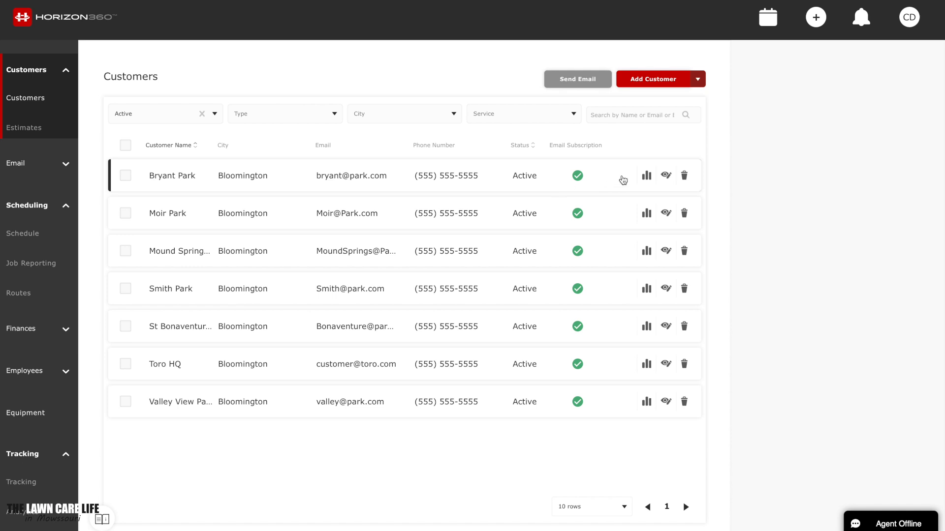
- Open Smith Park's customer details and view its booked jobs
click(665, 175)
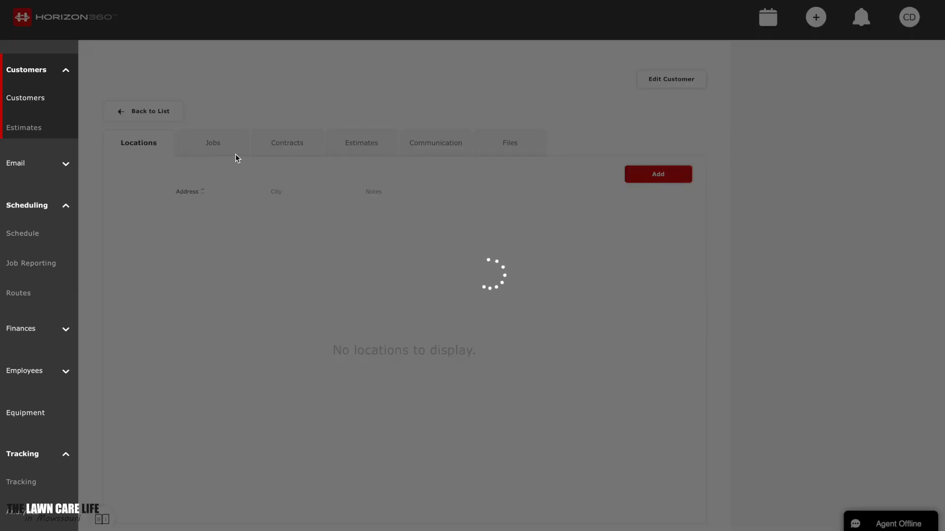
click(212, 143)
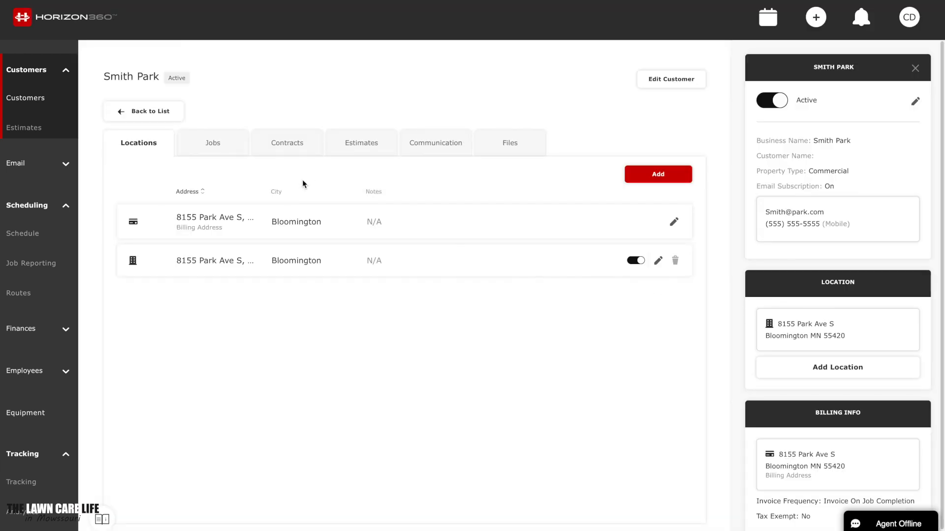
click(212, 143)
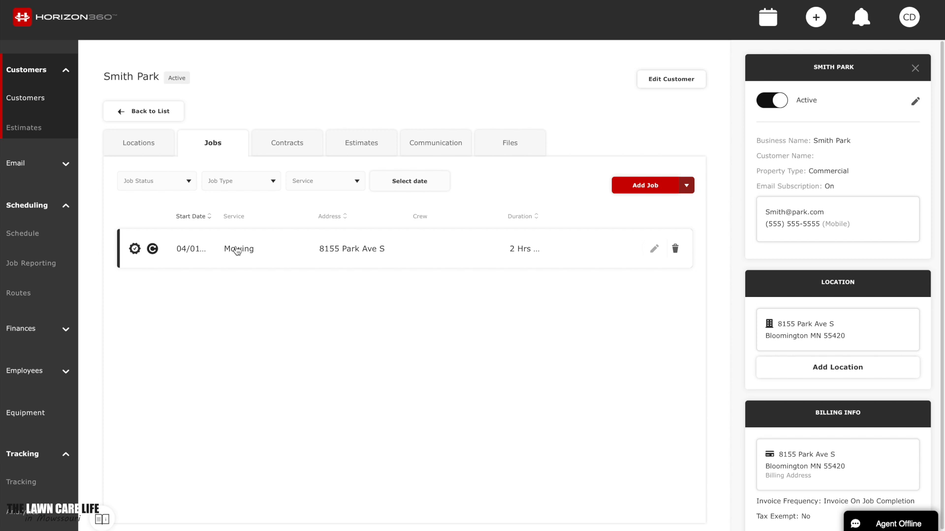
- Return to the customer list, then go to Routes and add a new route
click(144, 110)
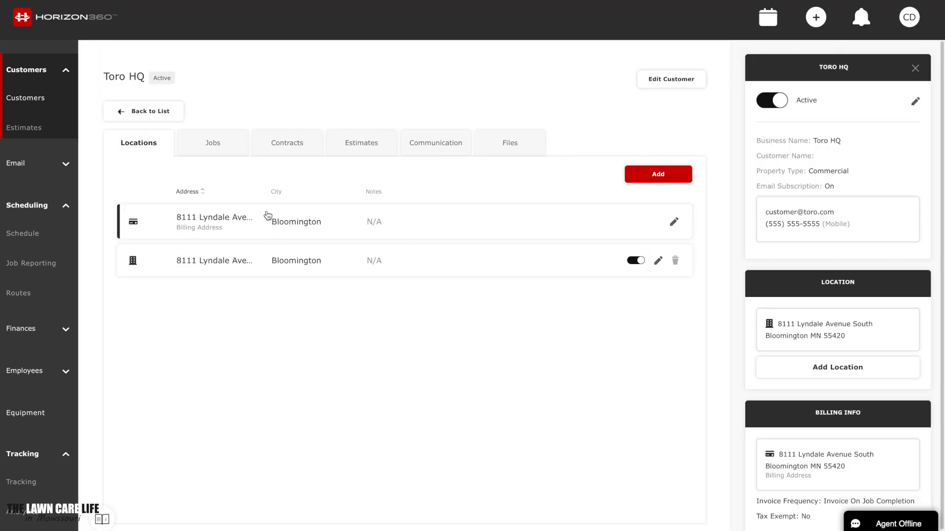
click(212, 143)
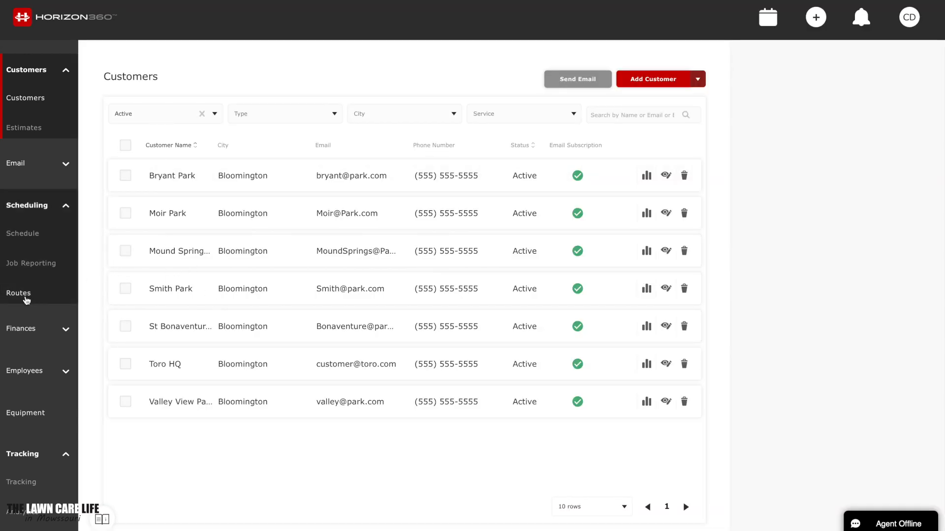
click(18, 293)
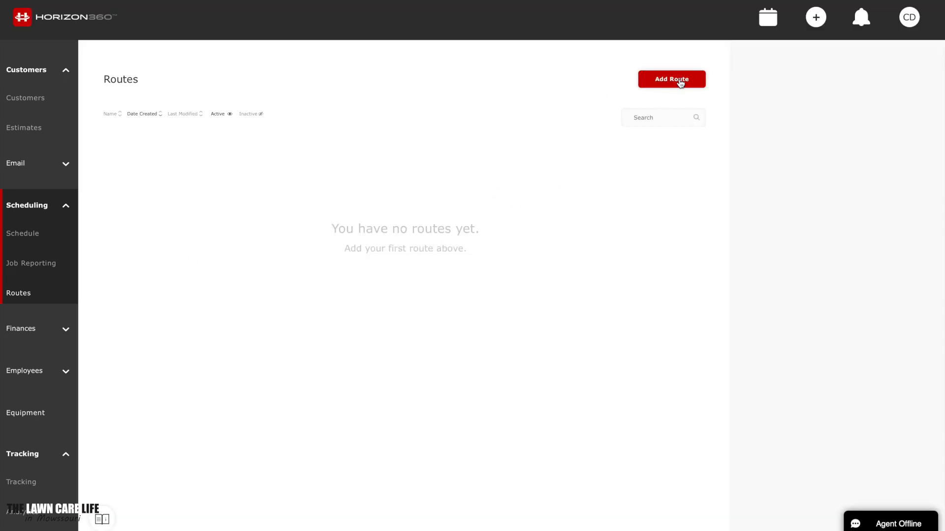
click(671, 79)
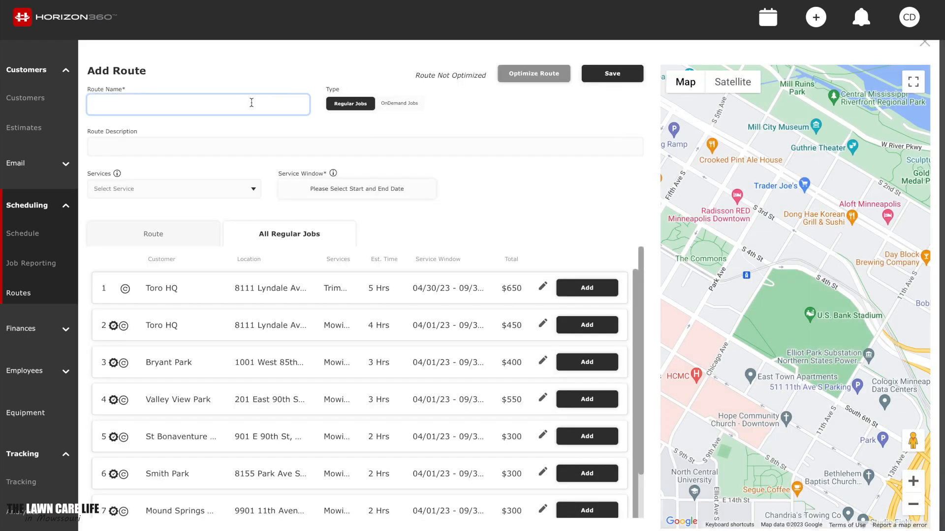
- Enter 'Friday Route' as the route name and 'Mowing' as the description
text(Friday)
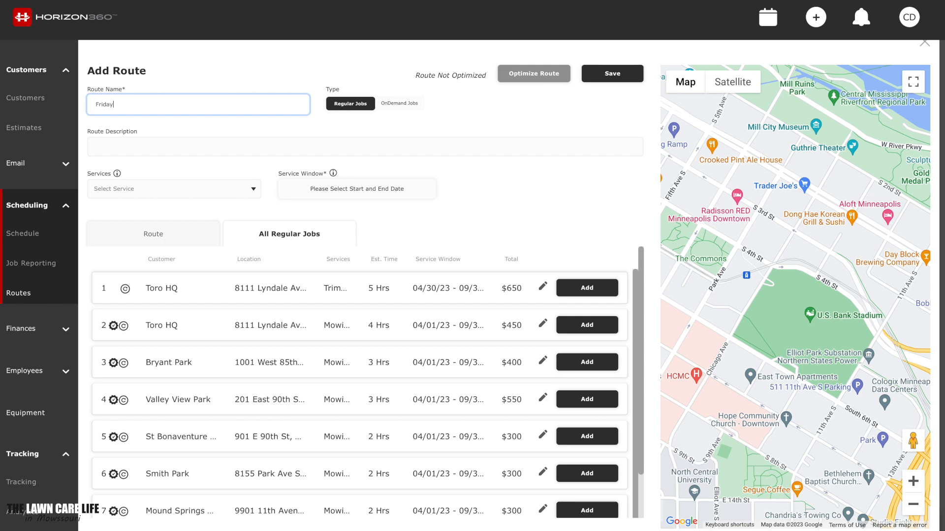
text(Route)
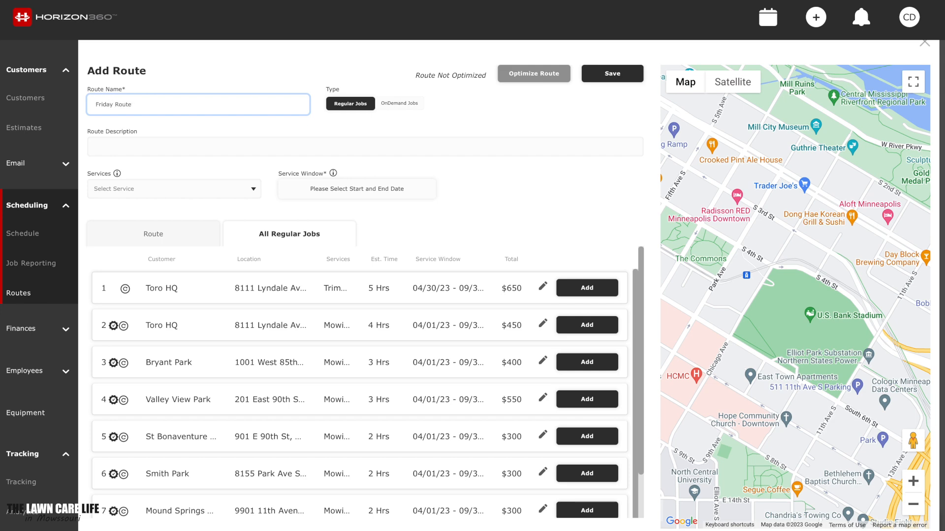
text(Mowin)
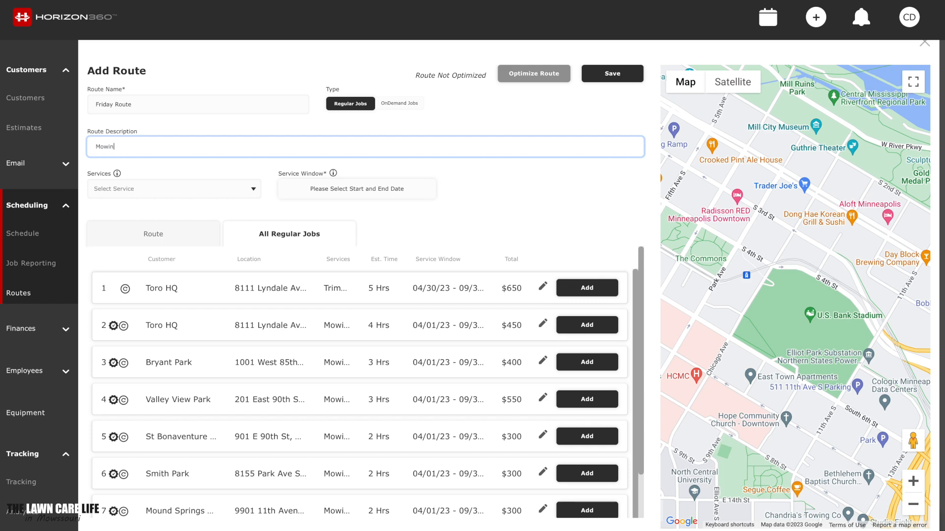
text(g)
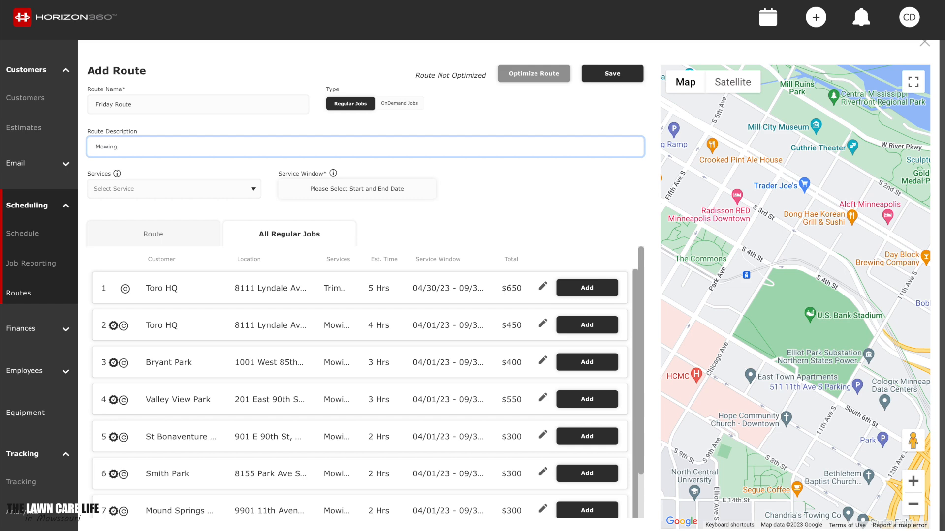
mouse_move(245, 193)
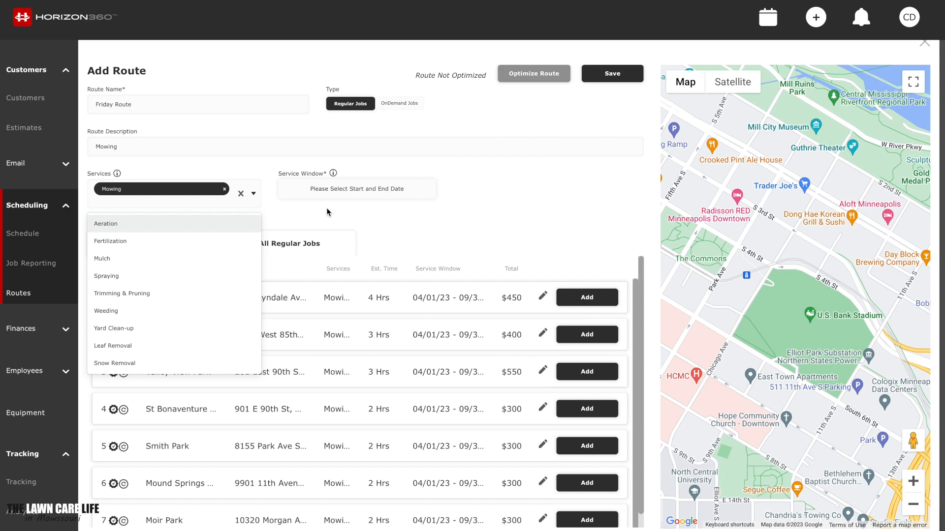
- Advance the service window calendar to April and start it on 04/01/23
click(356, 189)
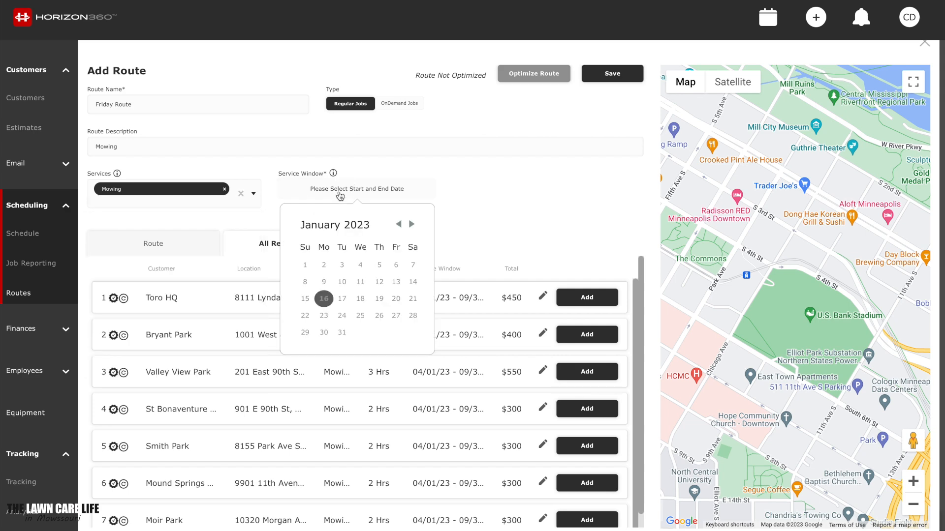
click(411, 224)
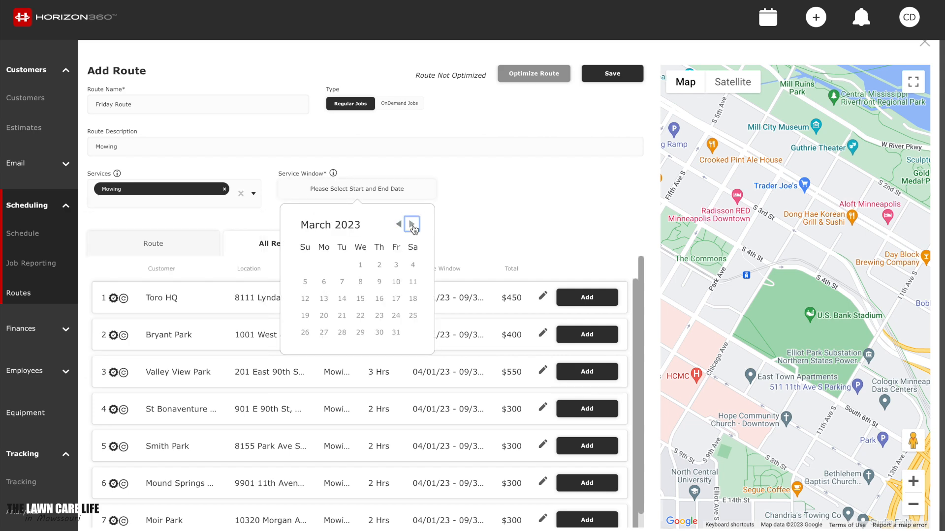
click(411, 224)
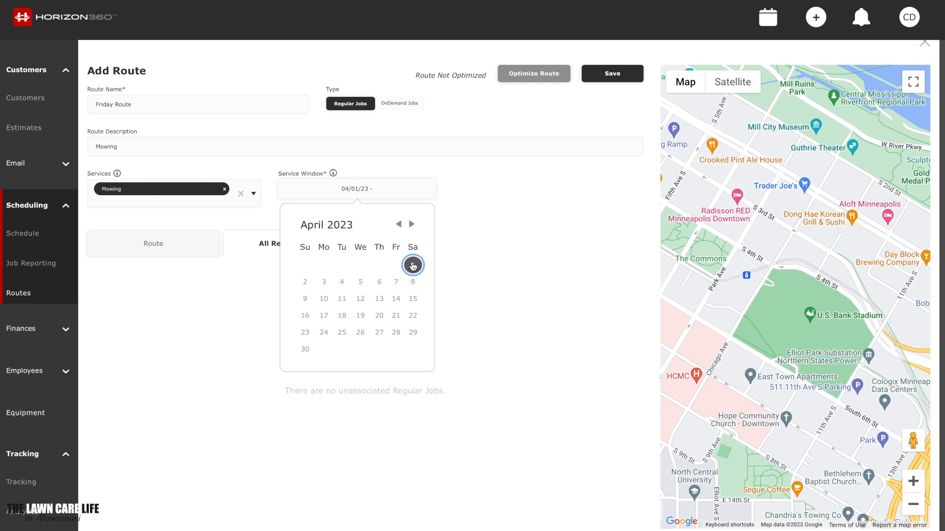
click(412, 224)
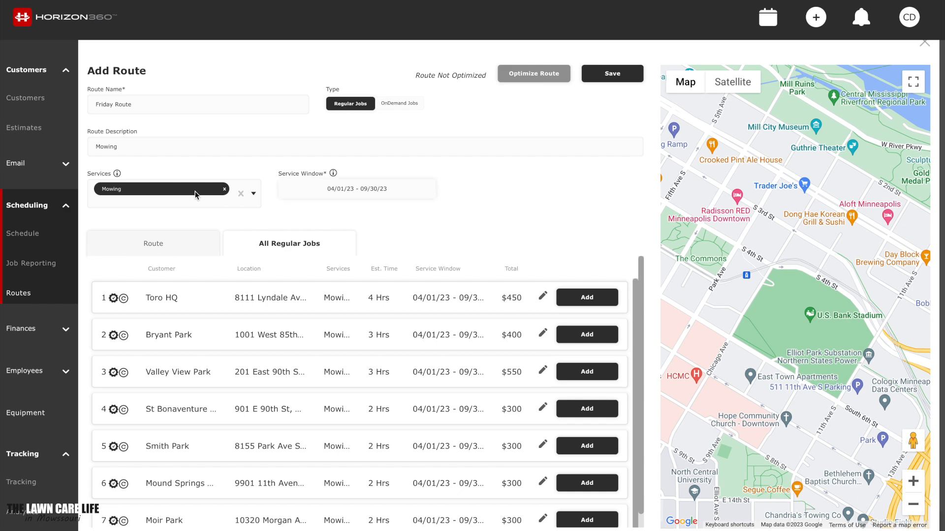
mouse_move(270, 372)
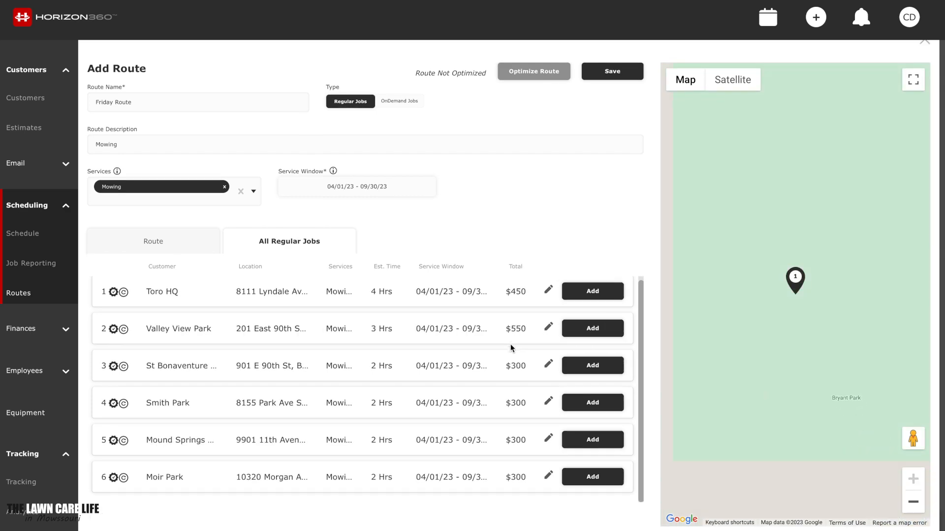
- Add another park's mowing job to the Friday Route
click(591, 402)
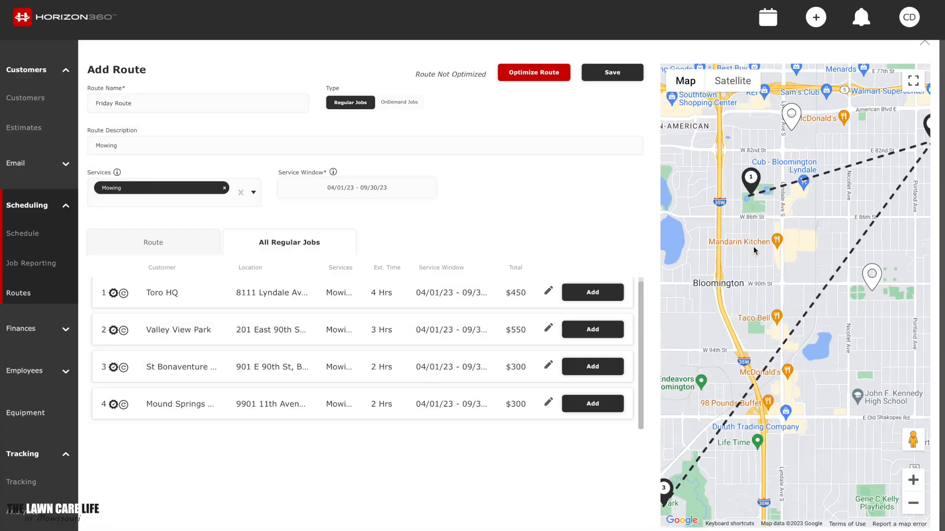
mouse_move(912, 513)
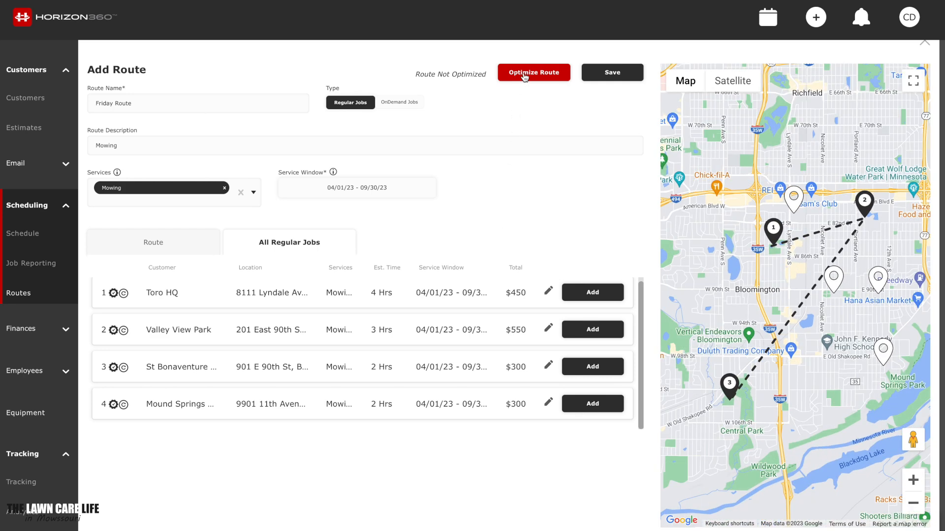
- Optimize the Friday Route for shorter distance (30.10 miles) and enlarge the map
click(533, 72)
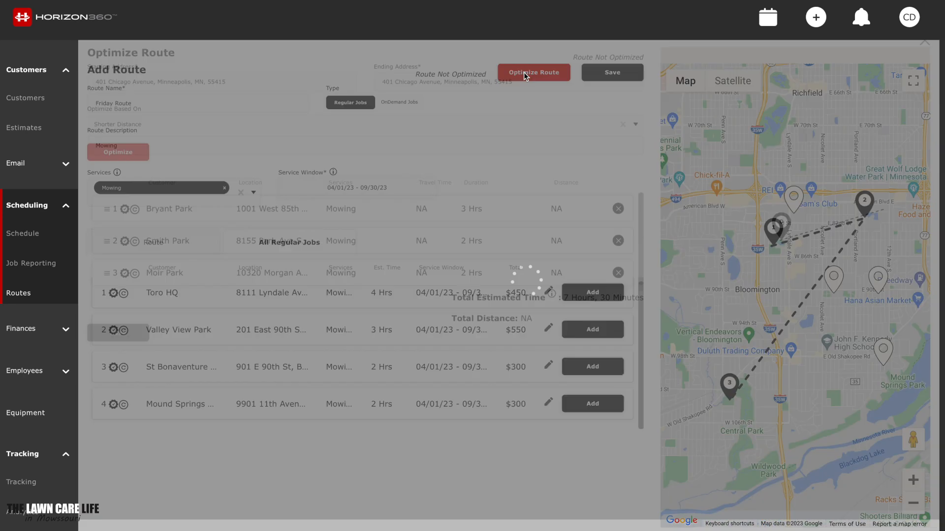
click(533, 72)
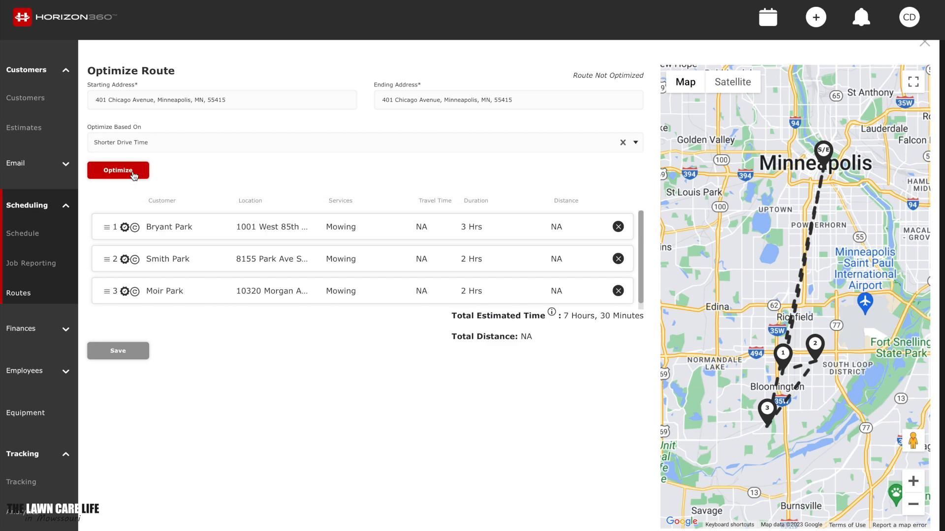
click(362, 142)
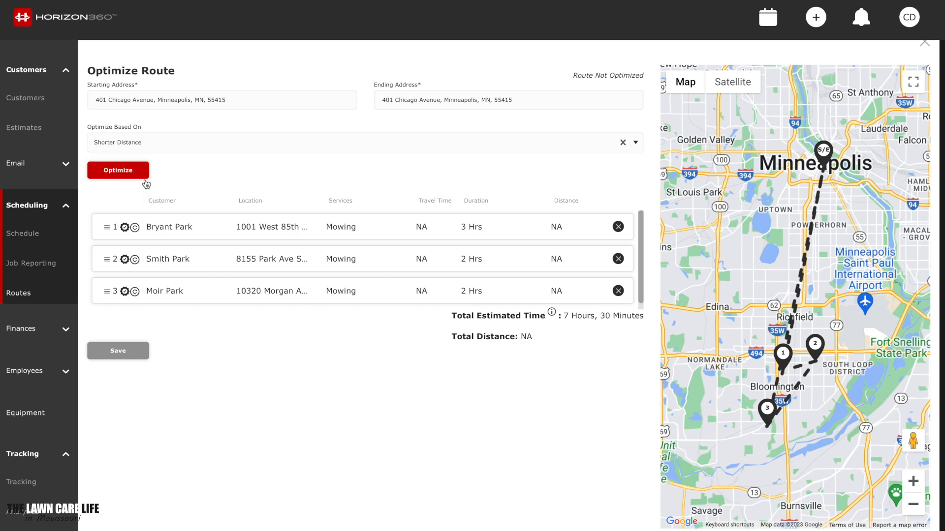
mouse_move(131, 151)
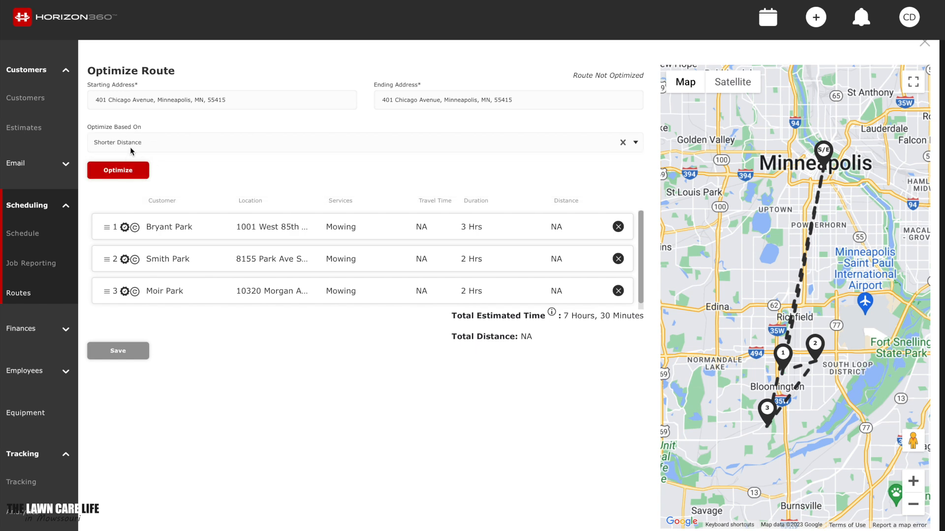
click(118, 169)
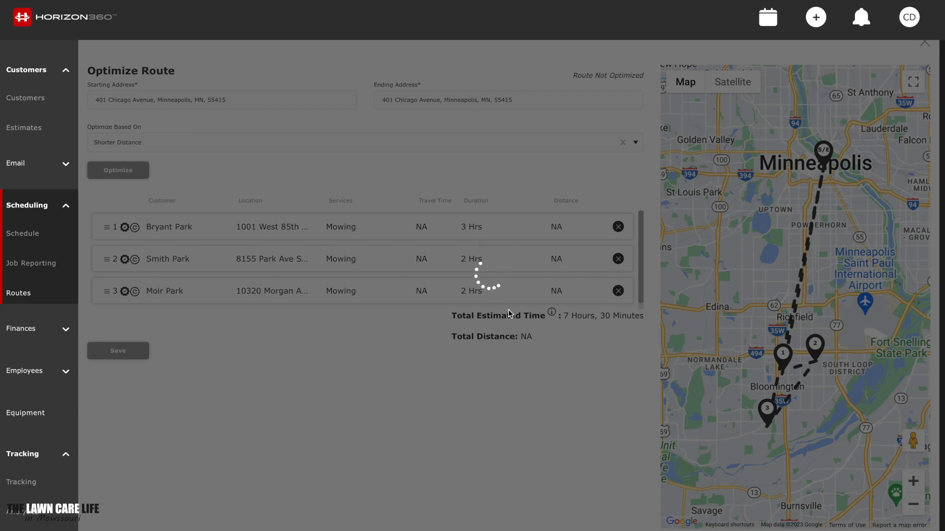
click(117, 170)
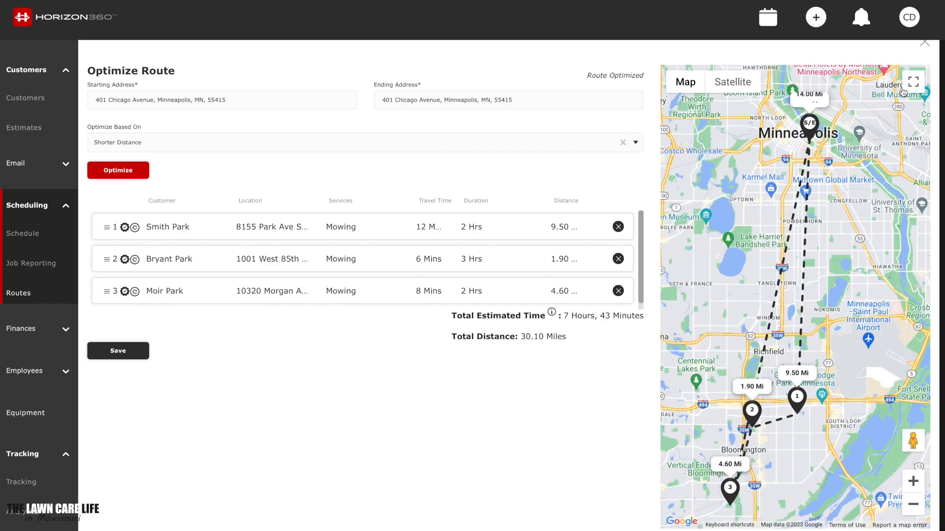
click(911, 82)
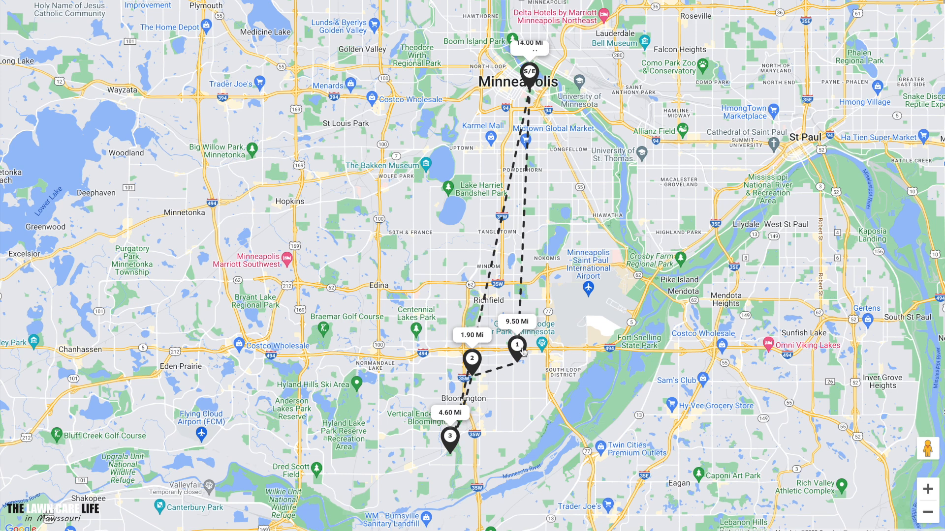
mouse_move(447, 449)
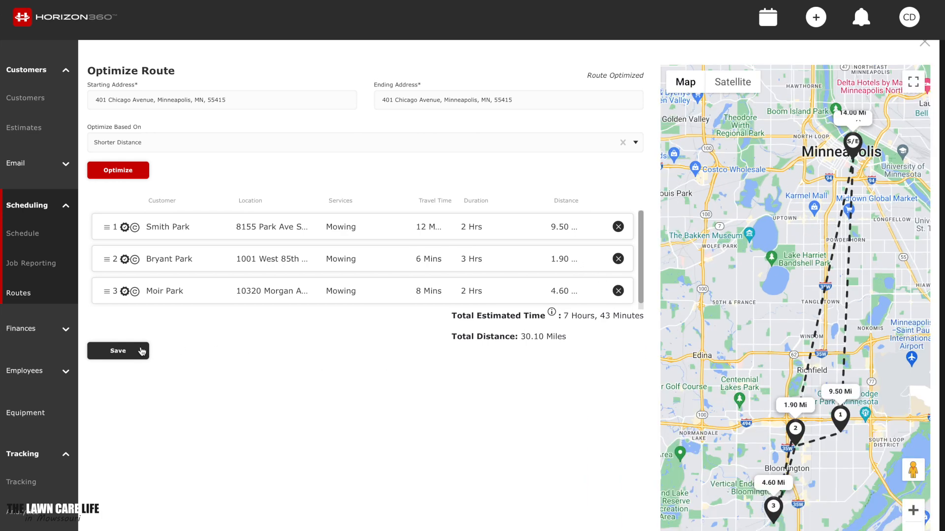
- Save the optimized Friday Route, reopen it to verify, then close the editor
click(118, 351)
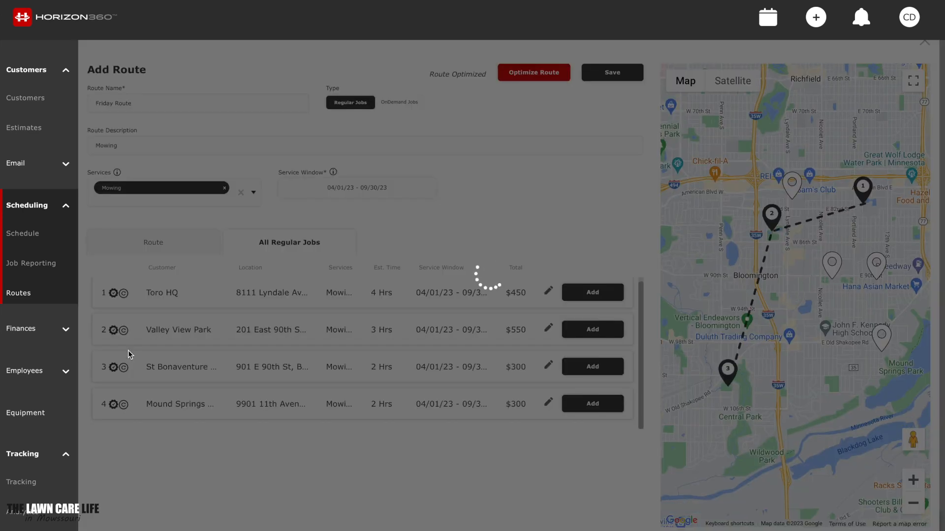
click(611, 72)
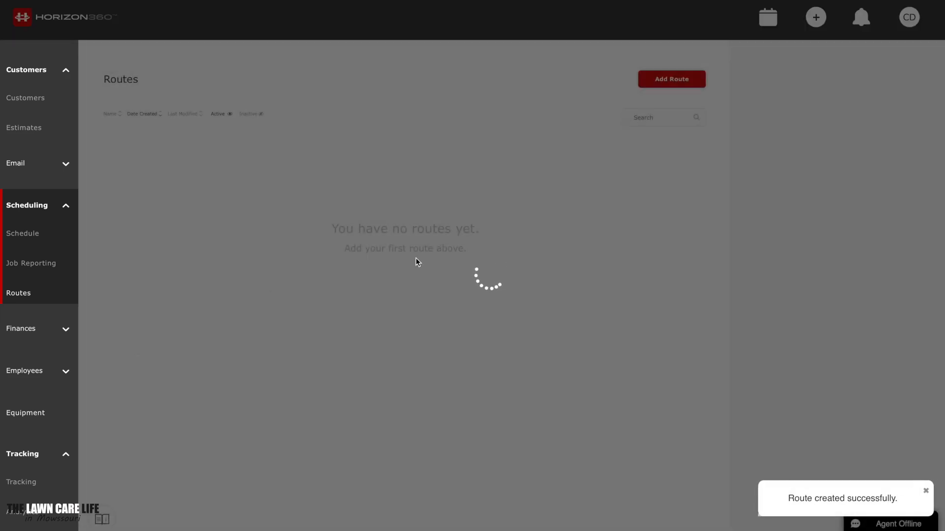
click(671, 79)
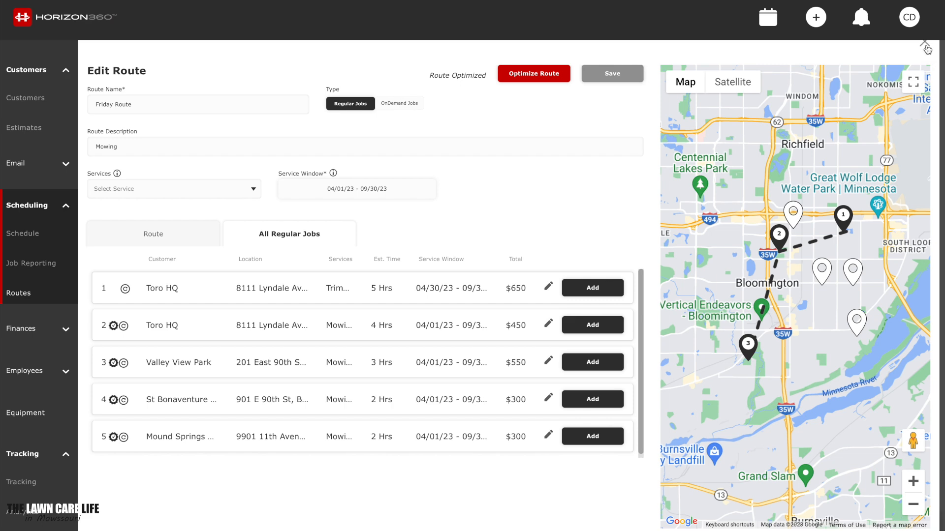
click(927, 45)
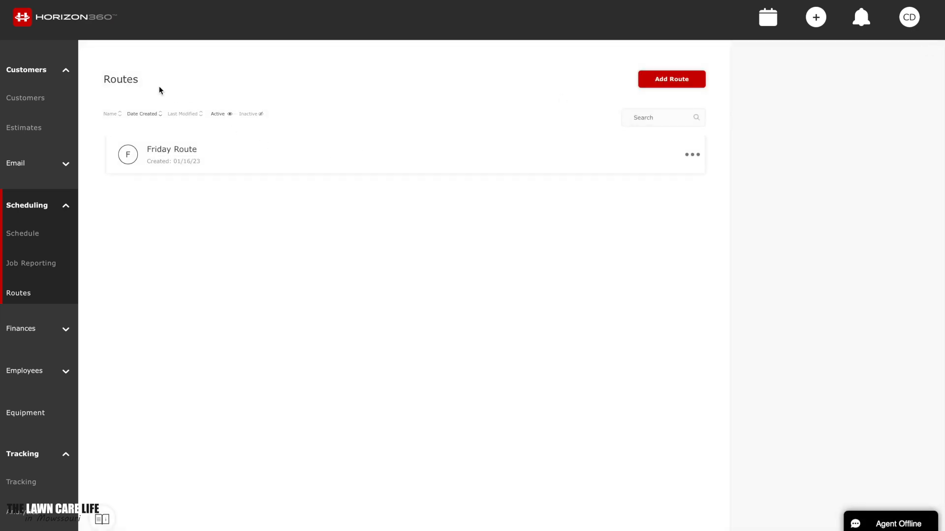
mouse_move(172, 155)
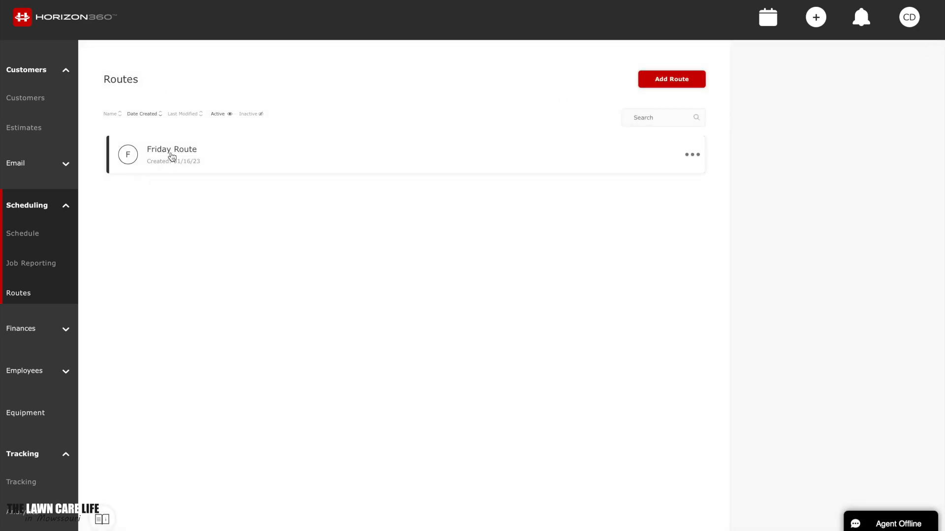
- Create a new route named 'Thursday Route' with description 'Mowing'
click(671, 79)
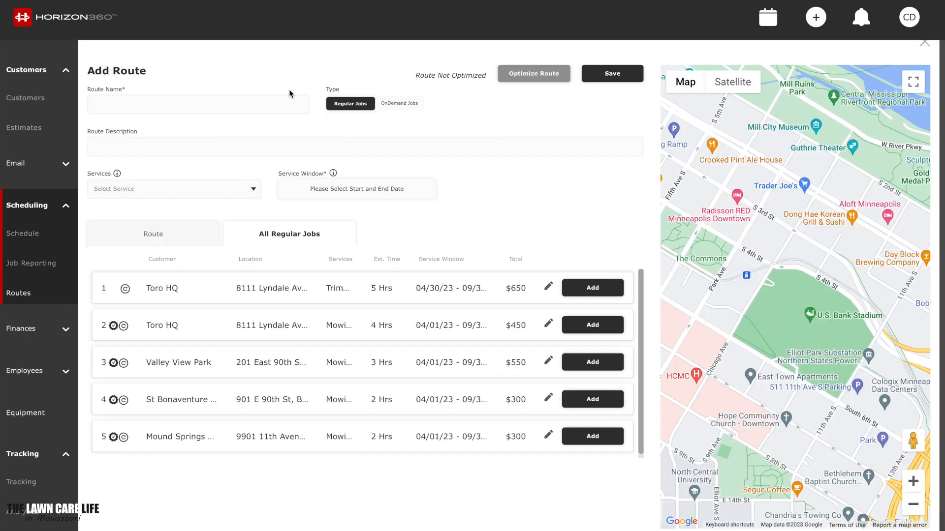
text(Thur)
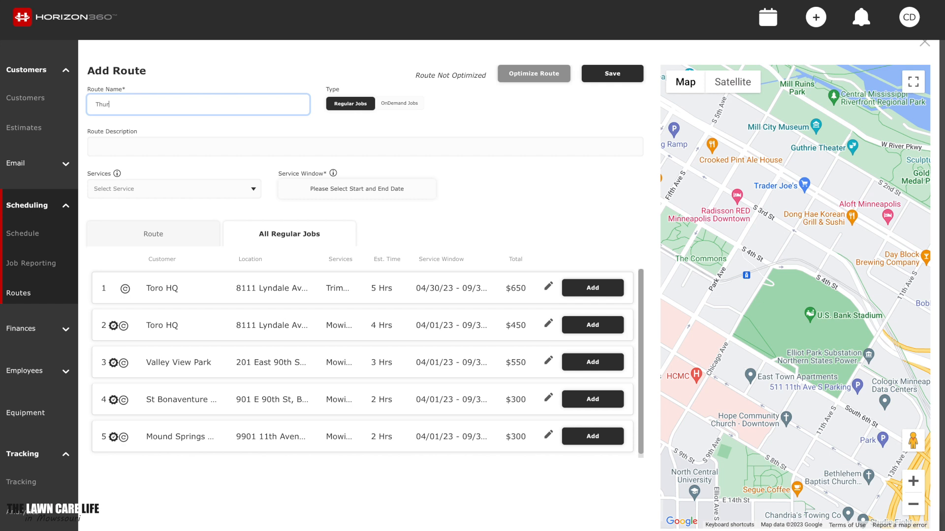
click(364, 145)
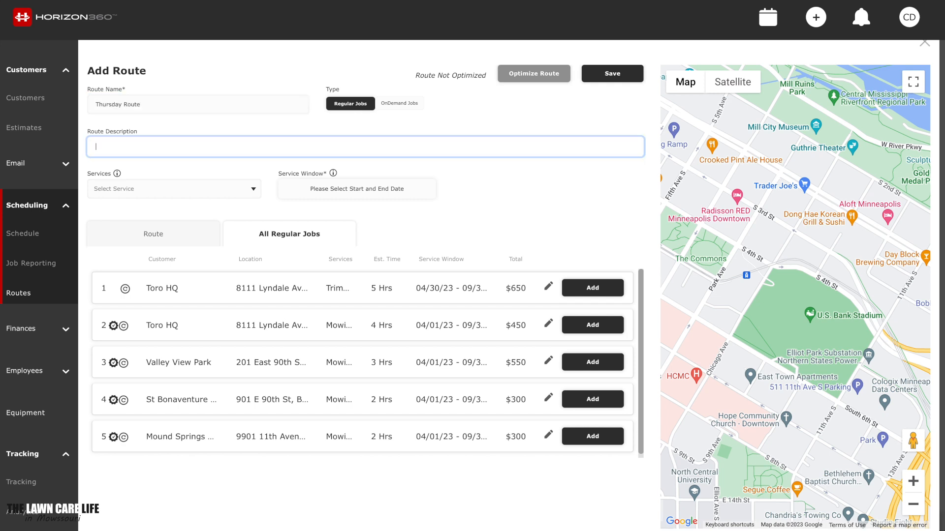
text(Mowing)
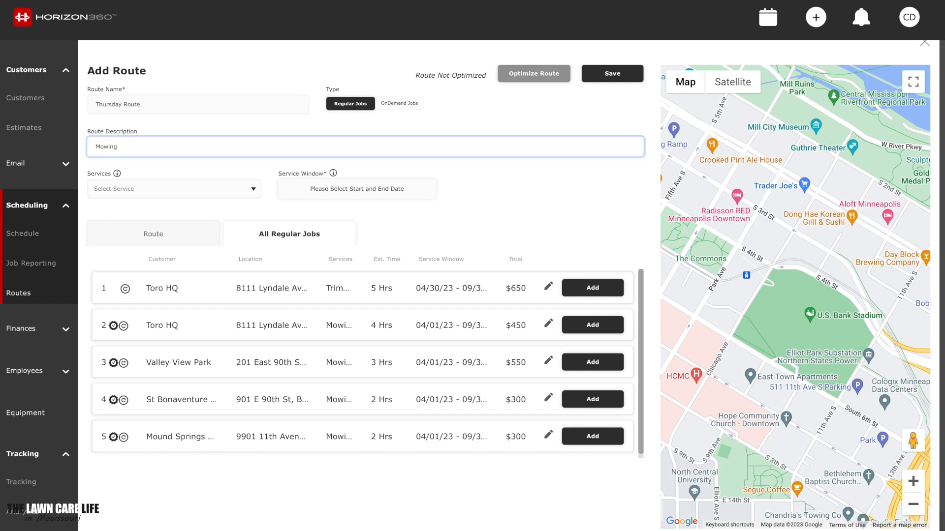
- Limit services to Mowing and start the service window on 04/01/23
click(174, 189)
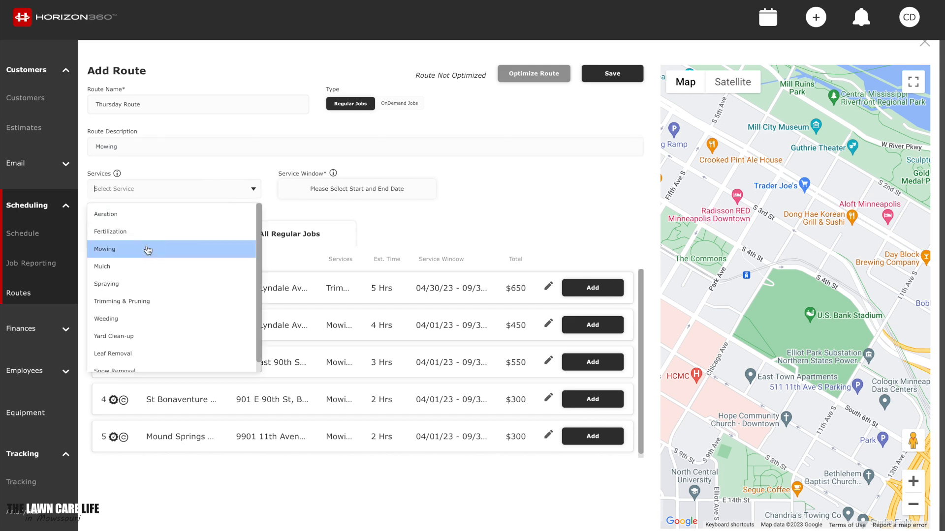
click(105, 249)
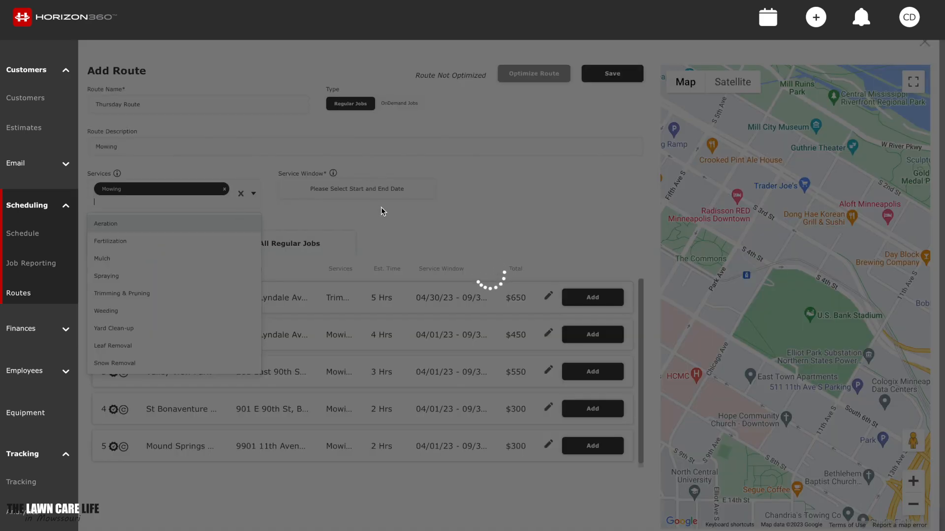
click(356, 188)
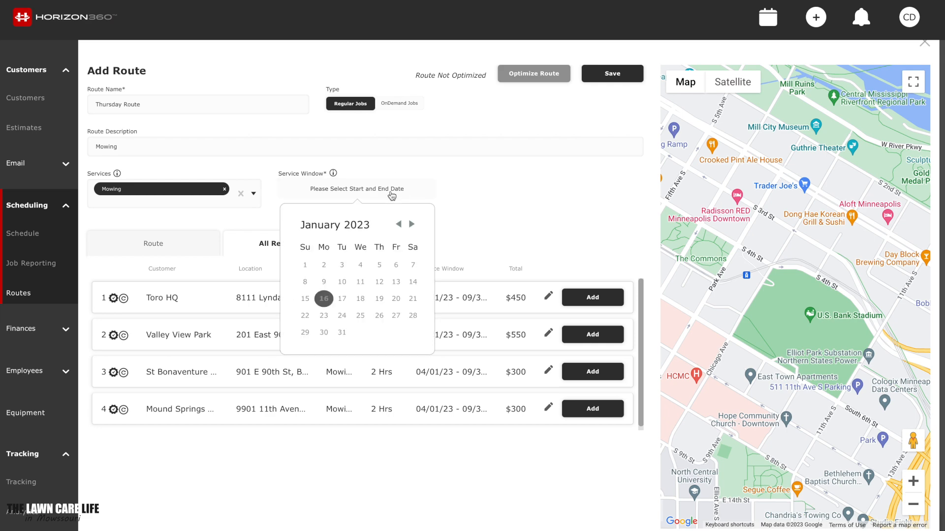
click(411, 224)
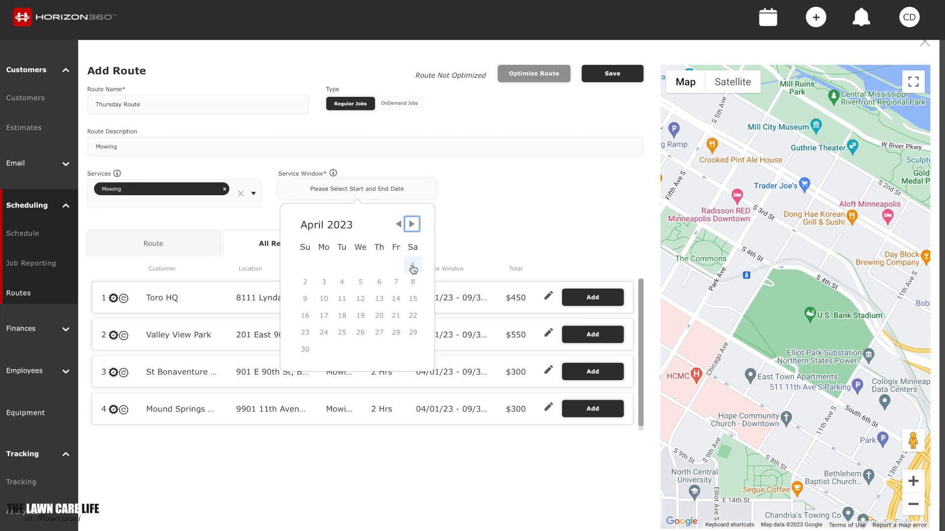
click(412, 223)
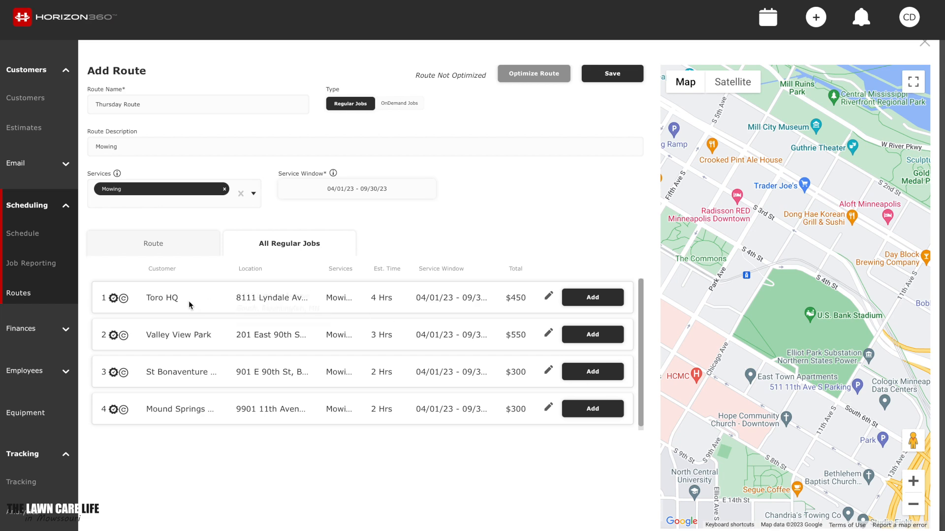
- Add the Toro HQ, Valley View Park, St Bonaventure and Mound Springs jobs, then open optimization
click(591, 297)
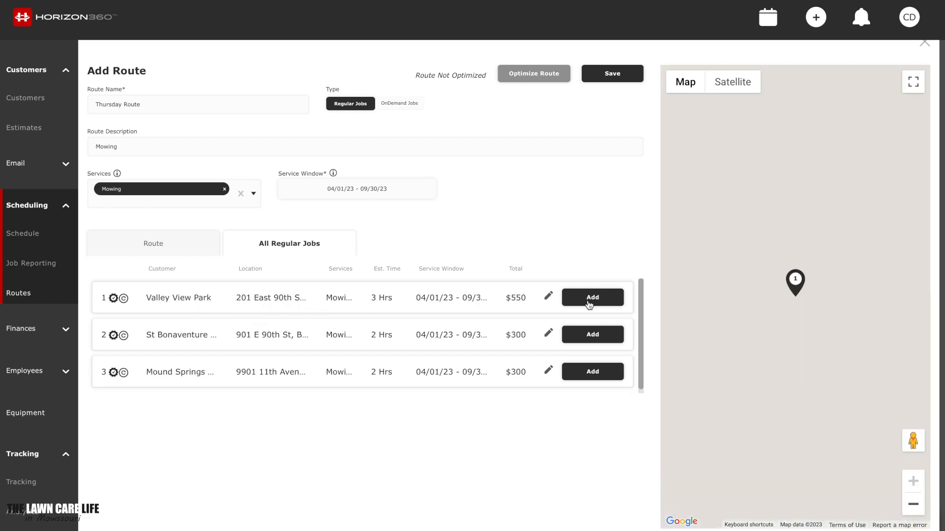
click(591, 297)
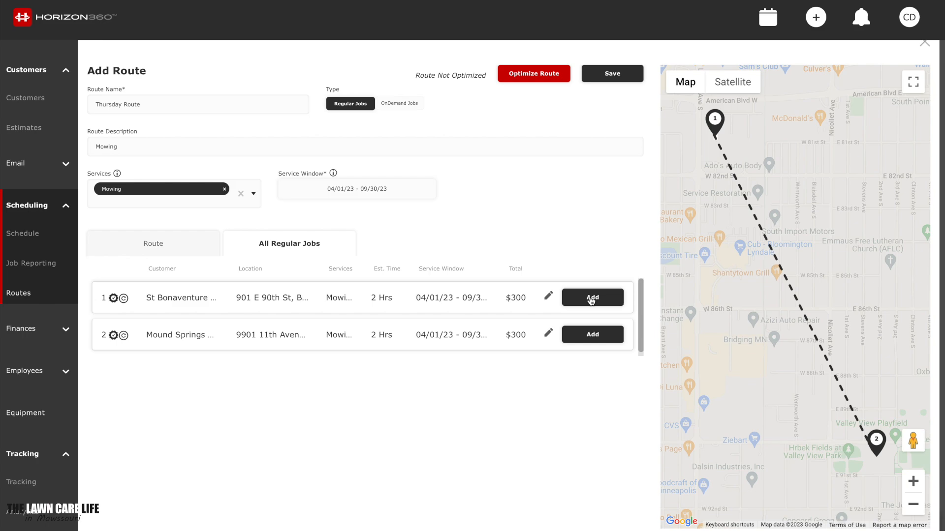
click(591, 298)
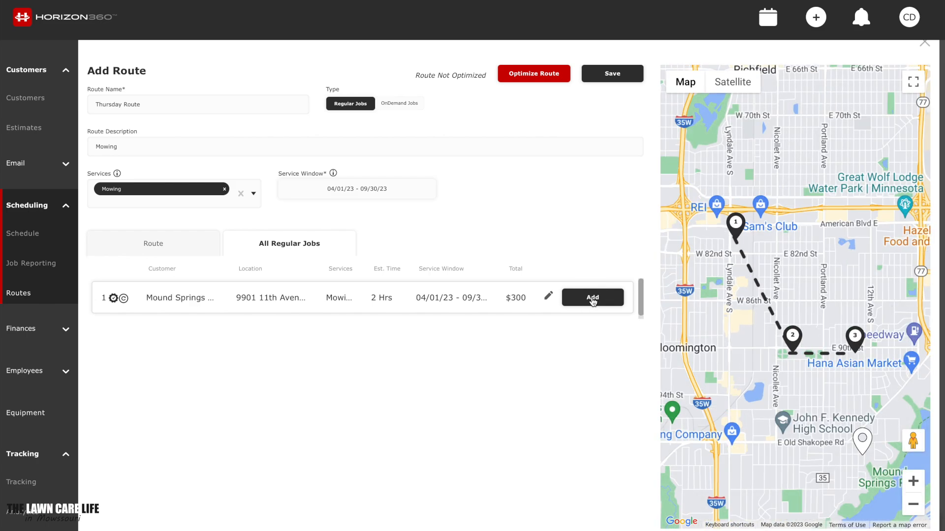
click(591, 297)
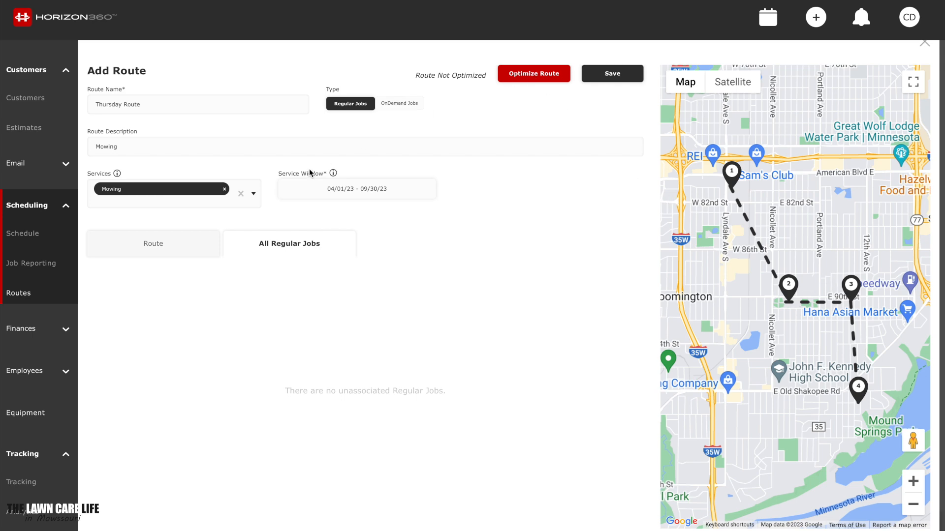
click(532, 73)
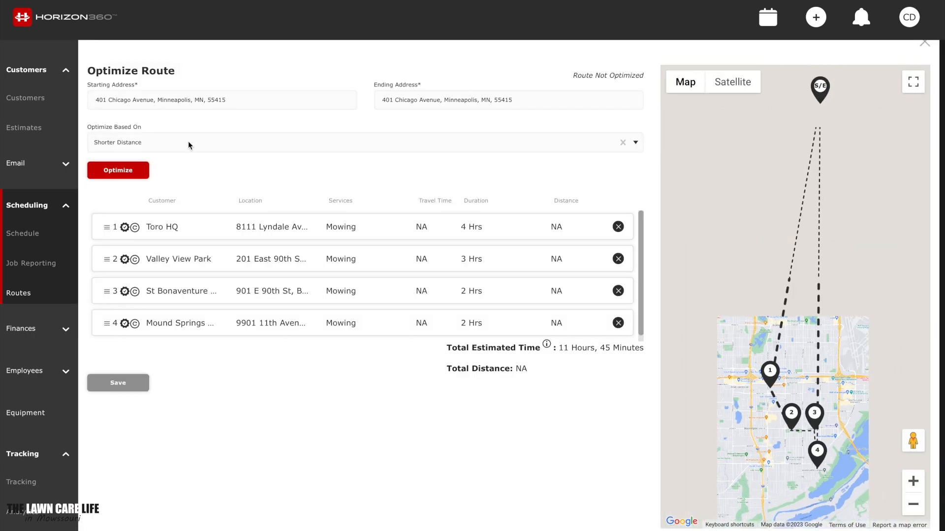
- Optimize the Thursday Route for shorter drive time (28.40 miles) and enlarge the map
click(362, 143)
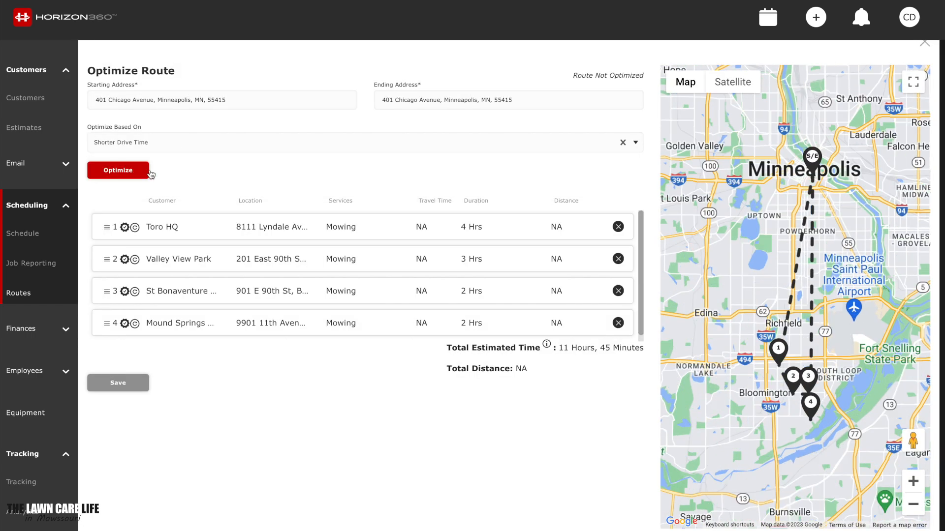
click(117, 170)
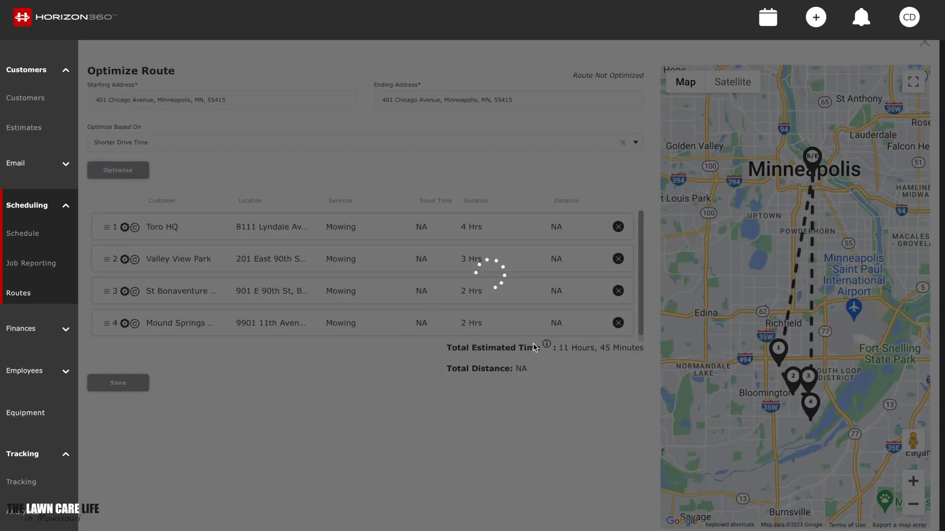
click(118, 170)
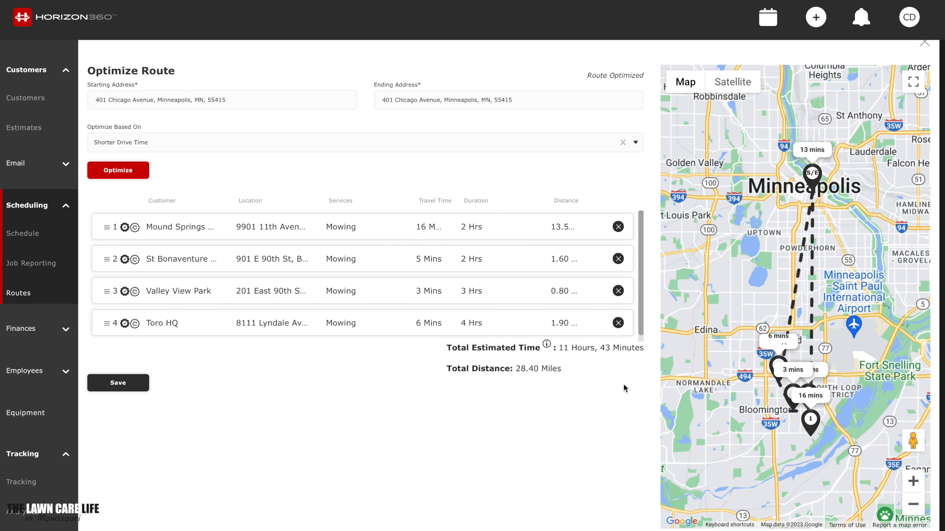
click(912, 83)
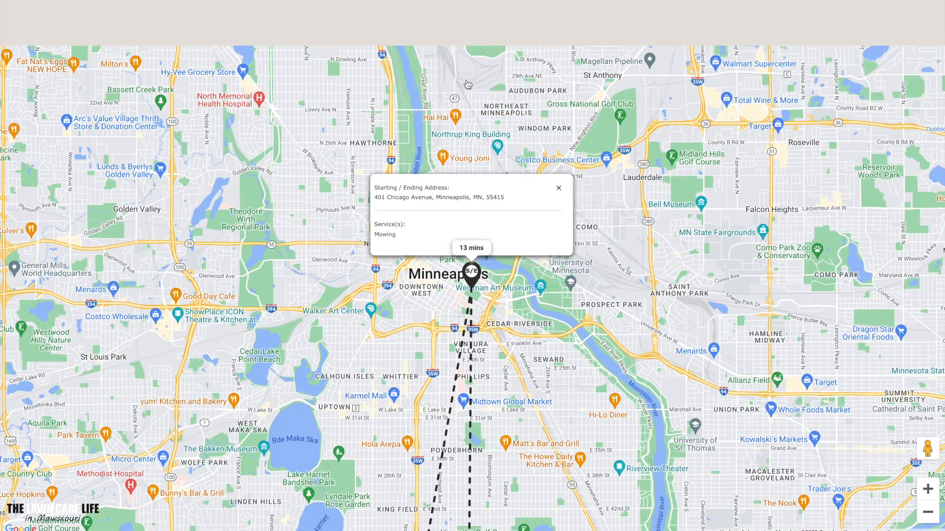
- Dismiss the starting address popup and scroll around the full-screen map
click(557, 188)
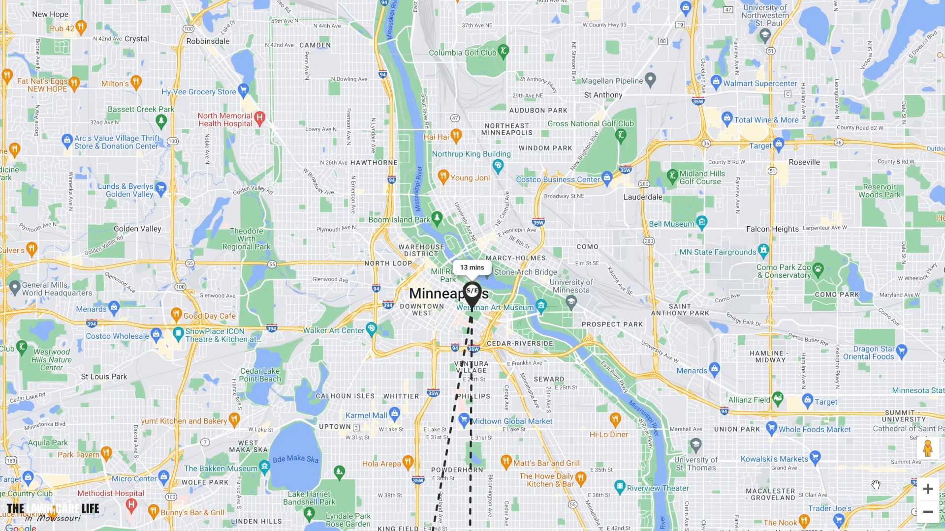
scroll(down, 3)
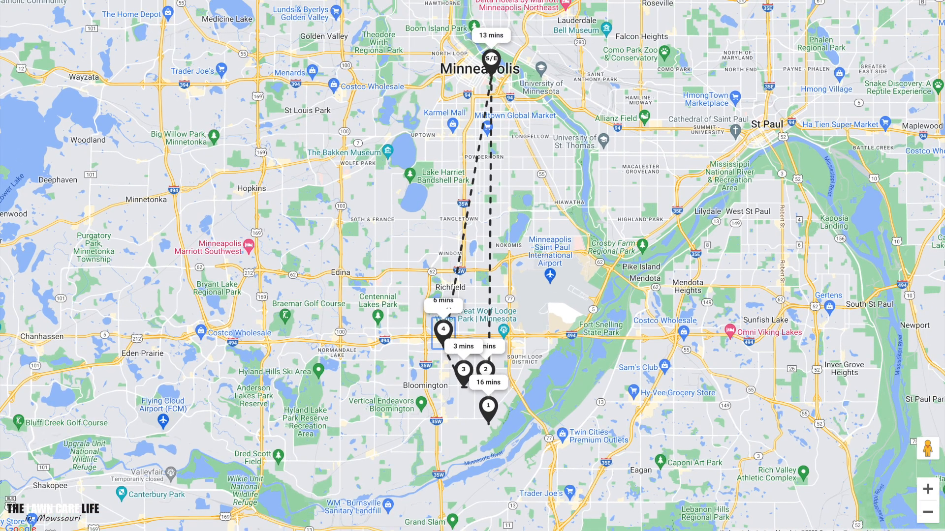
mouse_move(811, 69)
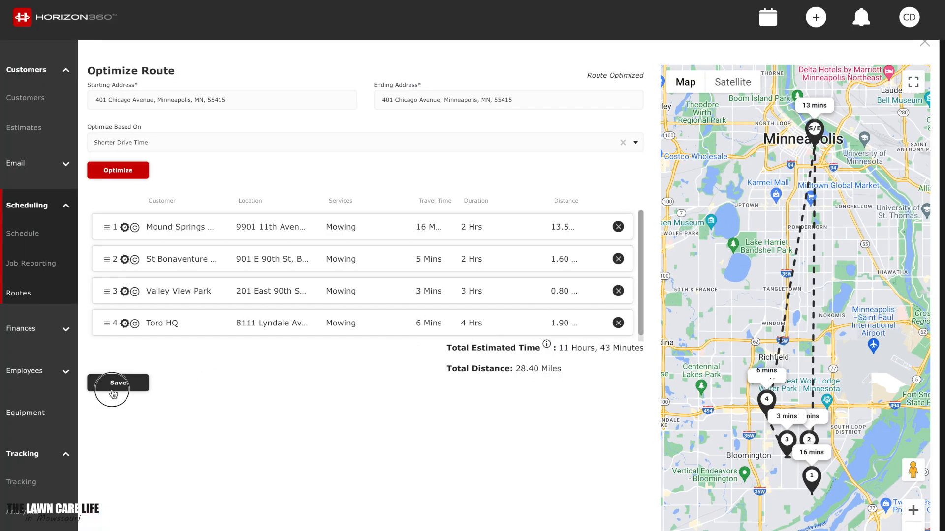
- Keep the optimized stop order and save Thursday Route to the routes list
click(118, 382)
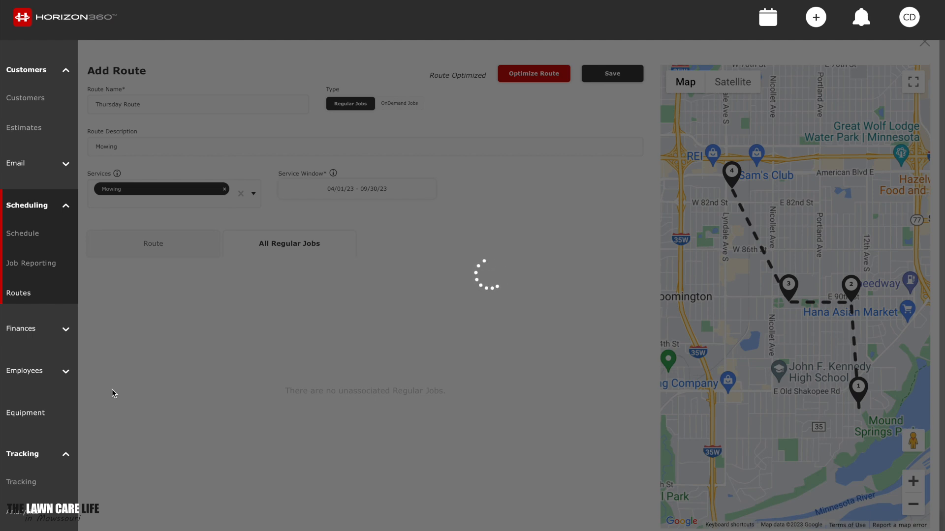
click(611, 73)
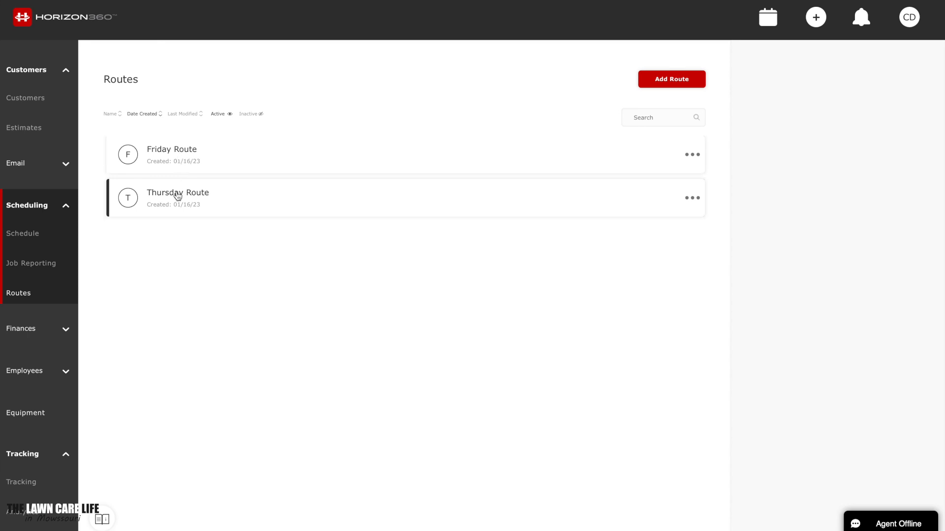
mouse_move(307, 253)
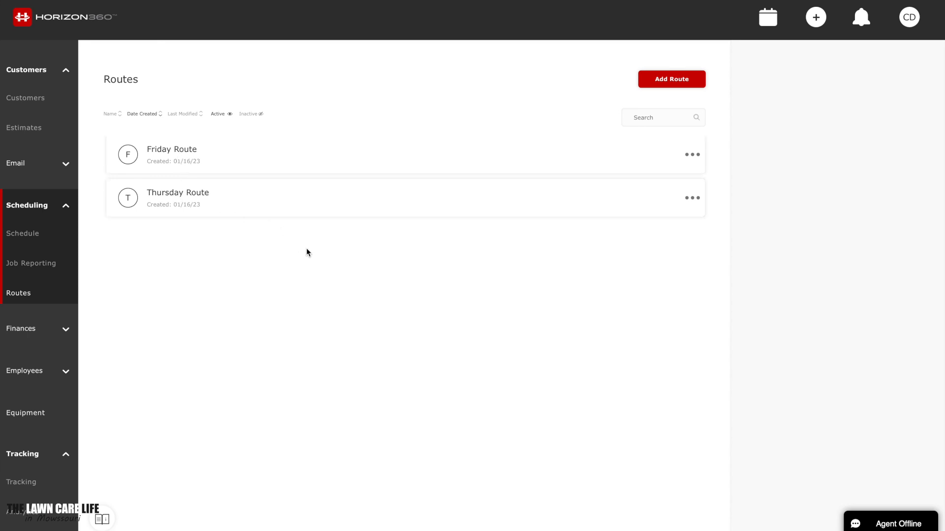
mouse_move(141, 278)
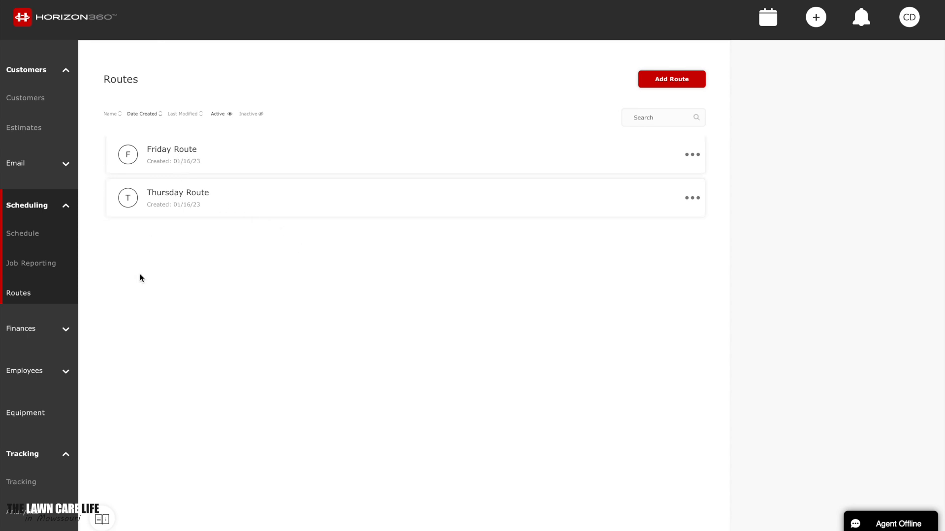
mouse_move(351, 218)
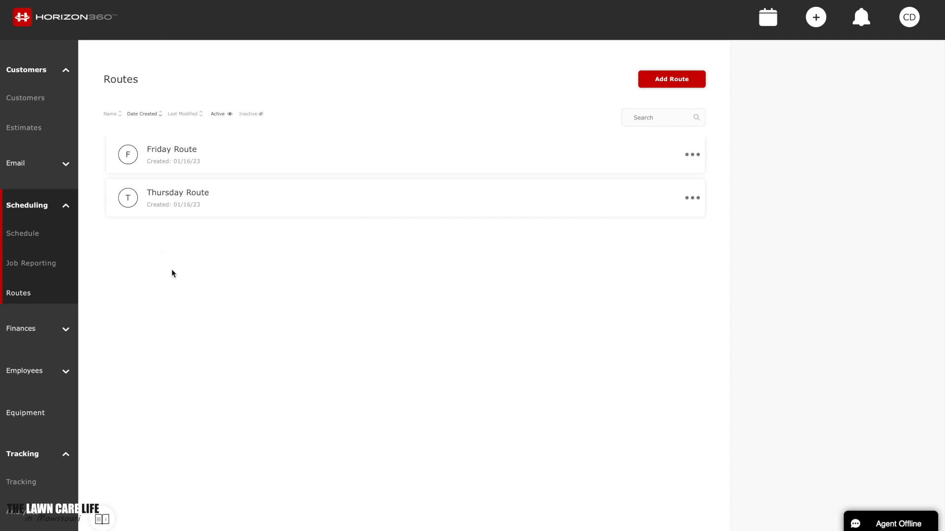
mouse_move(730, 242)
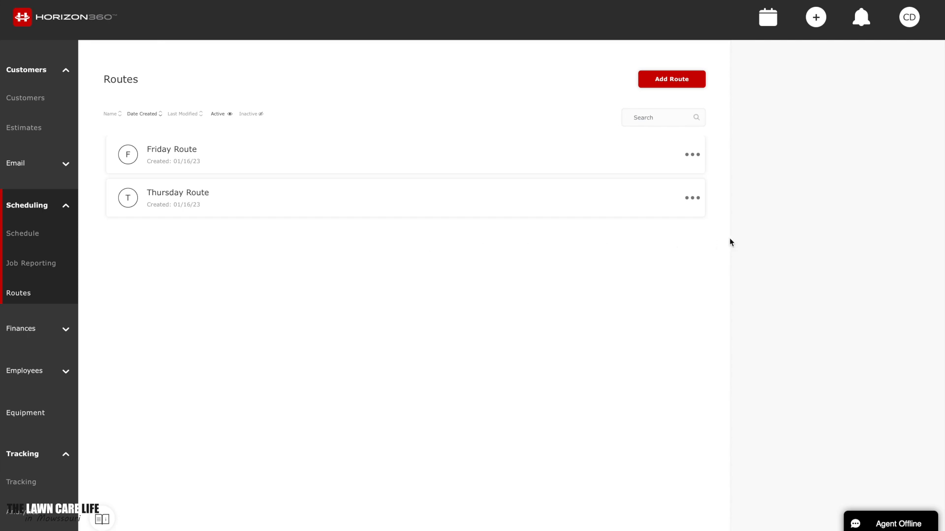